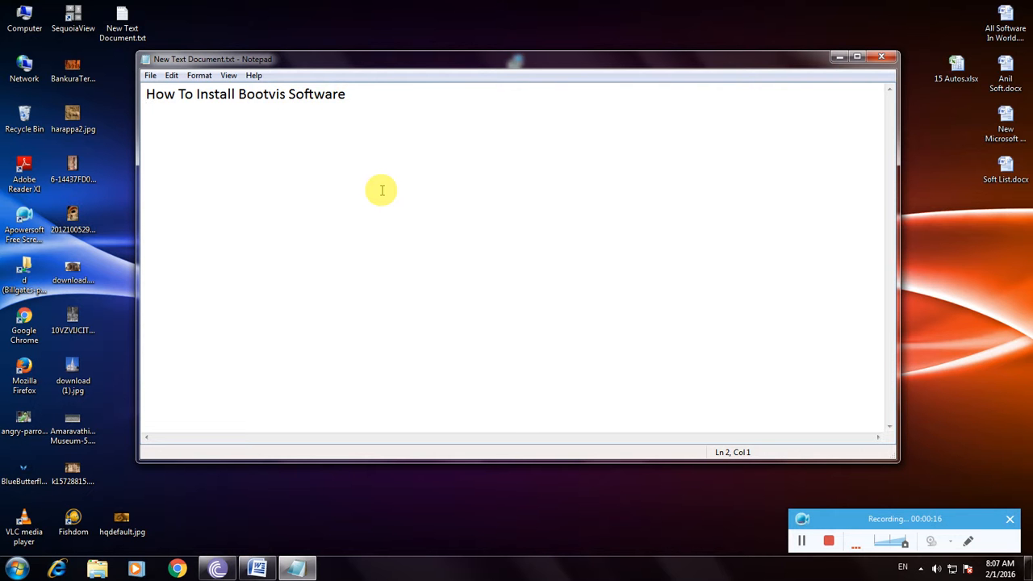
mouse_move(260, 367)
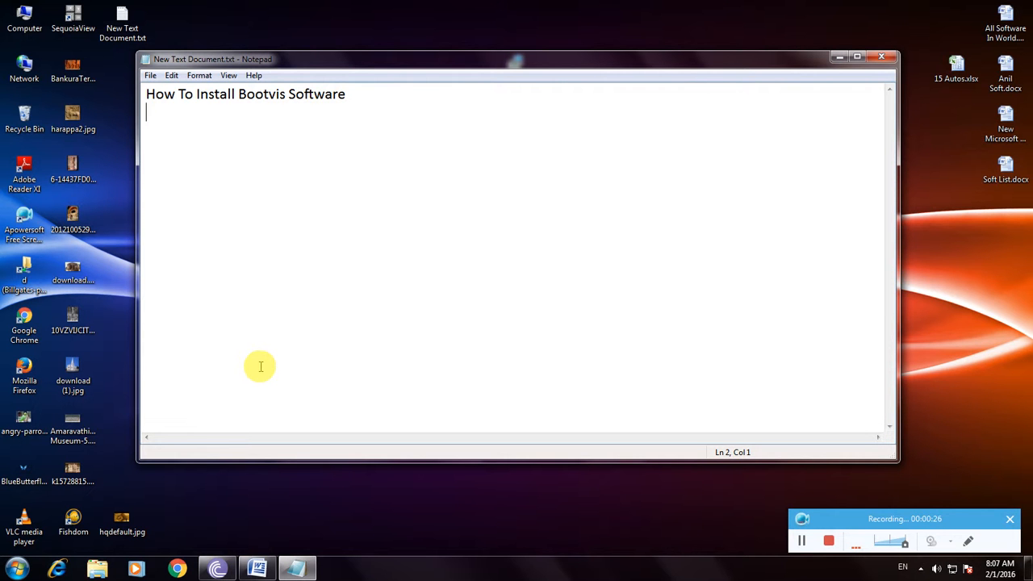
mouse_move(249, 317)
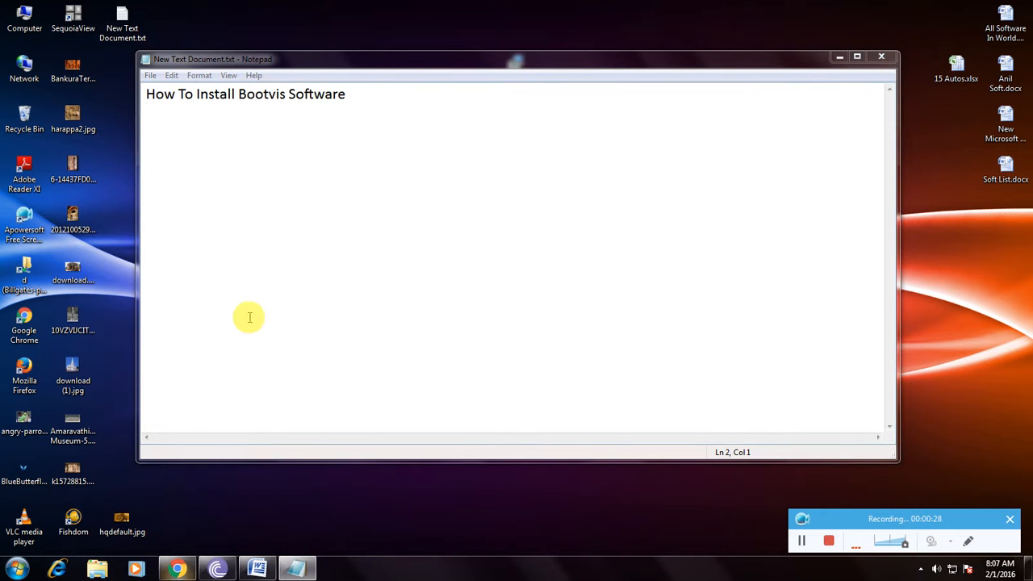
- Launch the browser and run a Google search for 'download Bootvis'
click(176, 569)
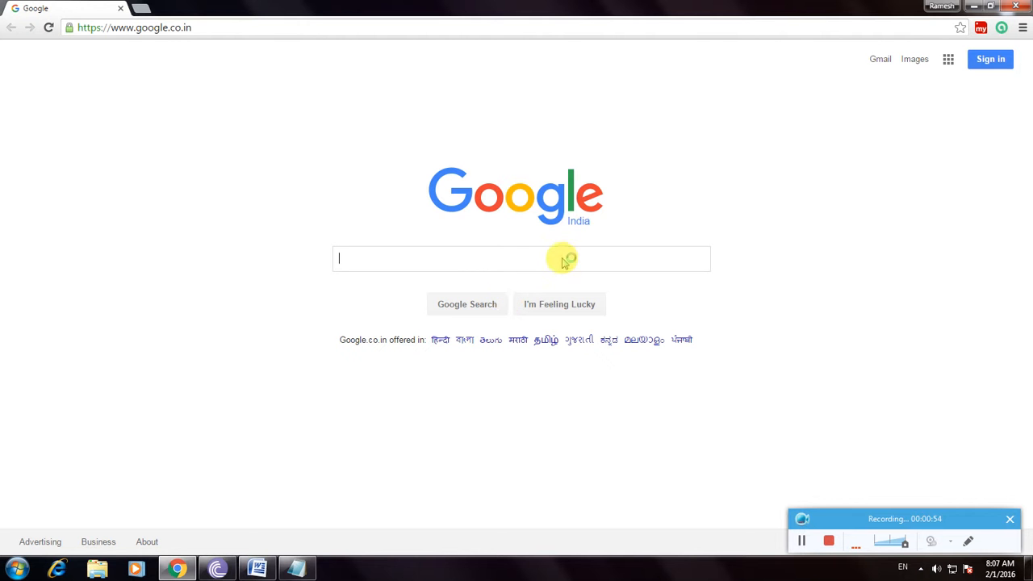
text(do)
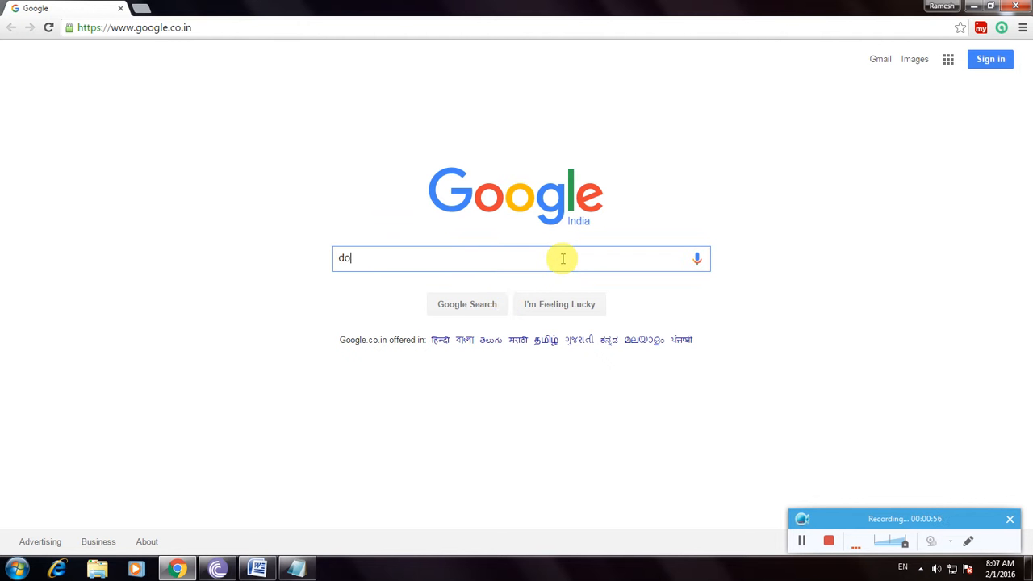
text(wnload Bootvis)
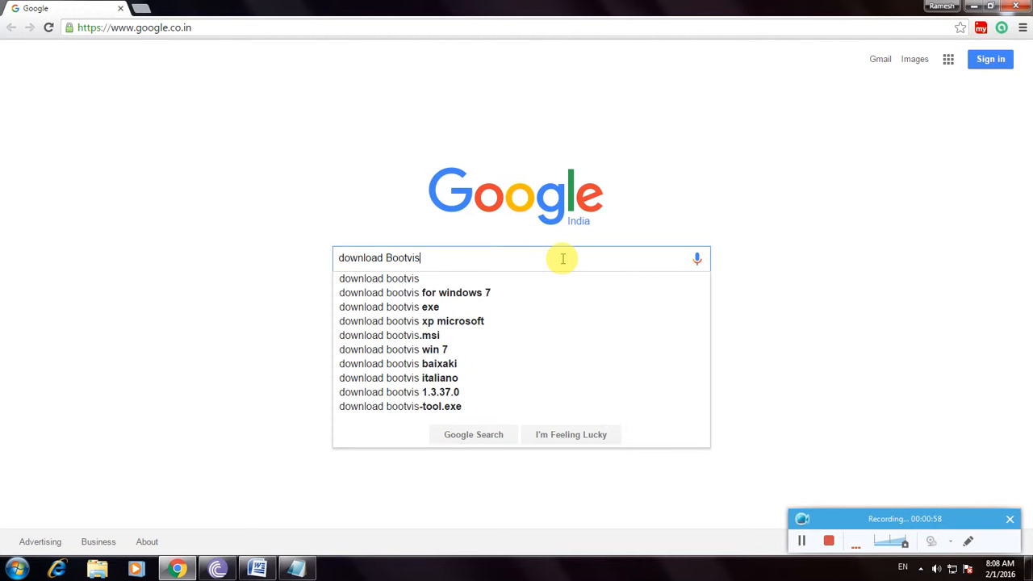
key(Return)
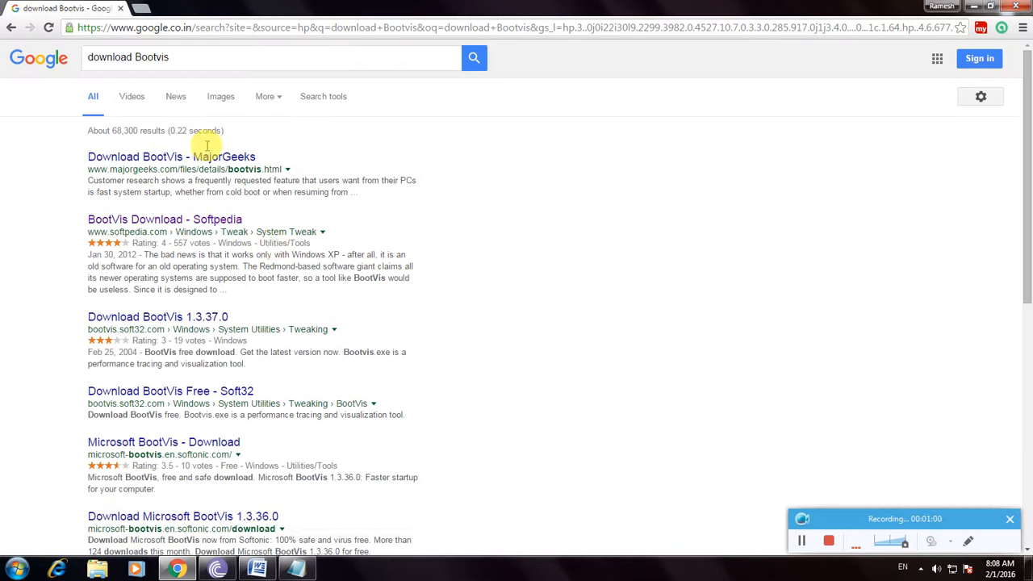
mouse_move(321, 379)
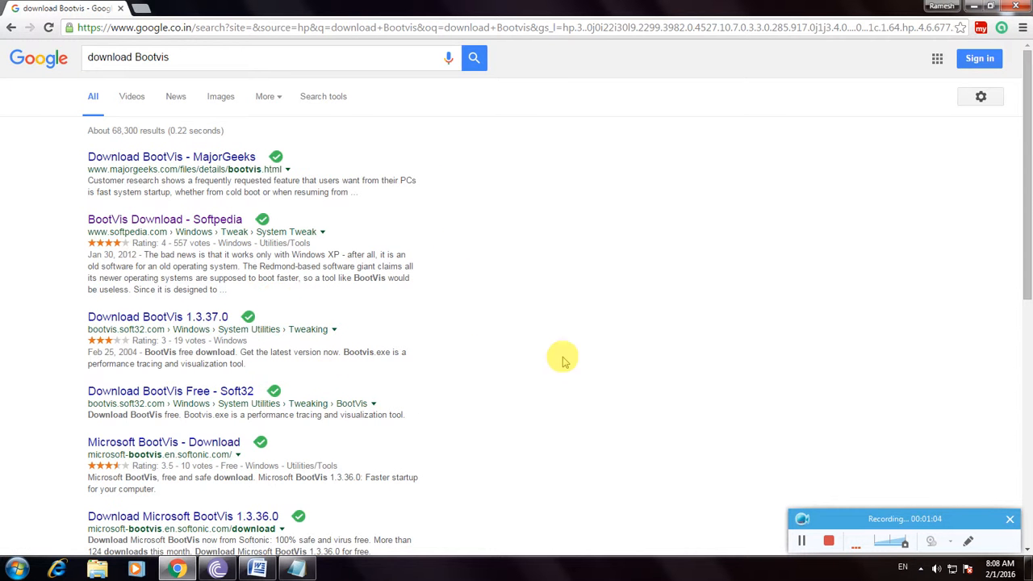
mouse_move(164, 219)
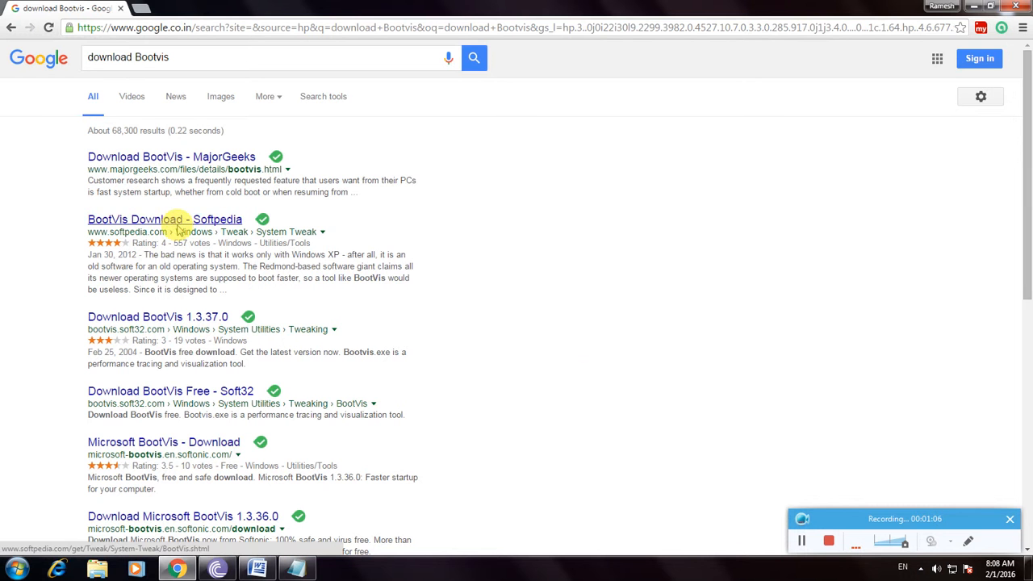
- Open the 'BootVis Download - Softpedia' result and switch to its new tab
click(164, 219)
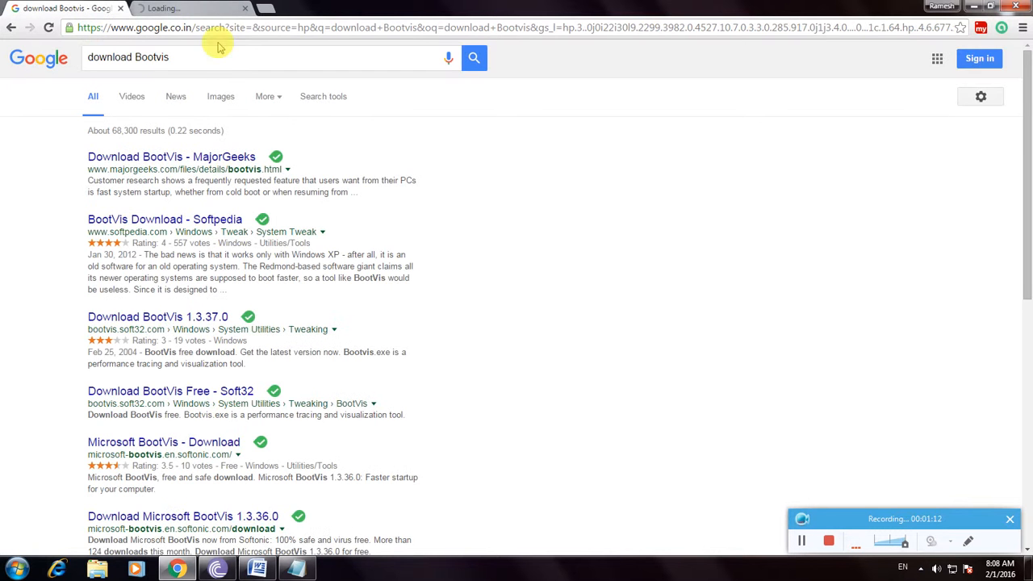
click(164, 219)
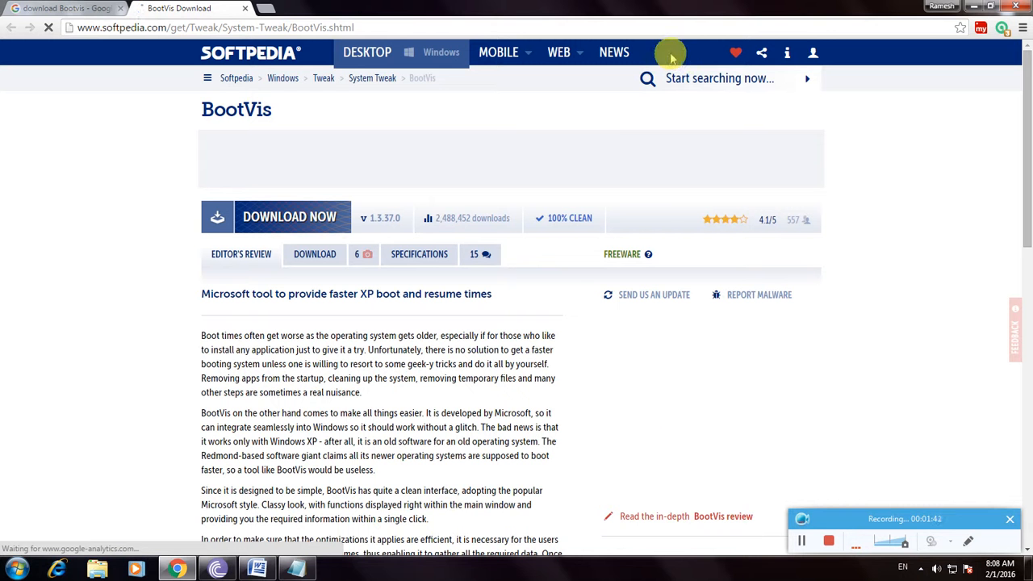
mouse_move(153, 73)
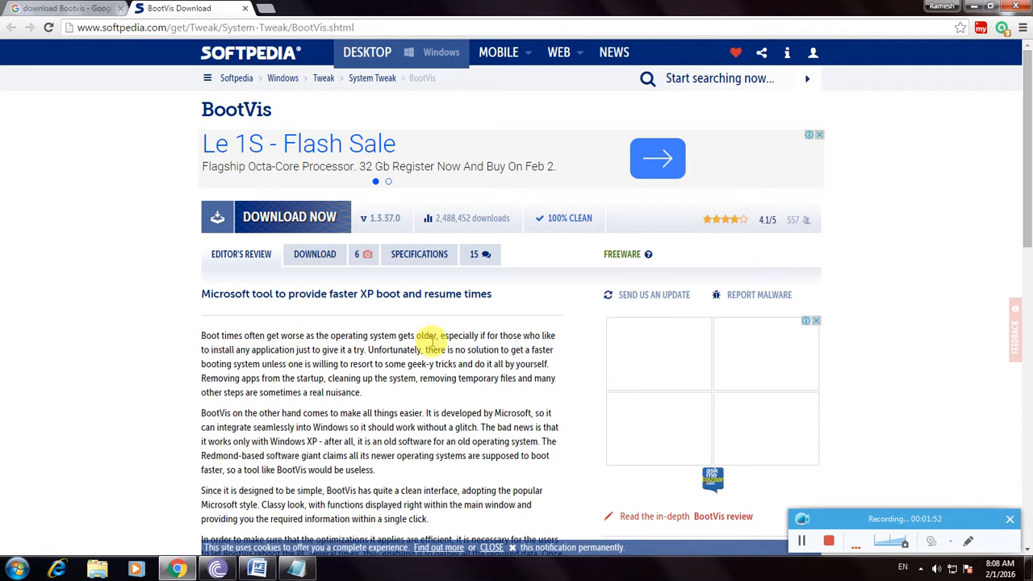
mouse_move(133, 339)
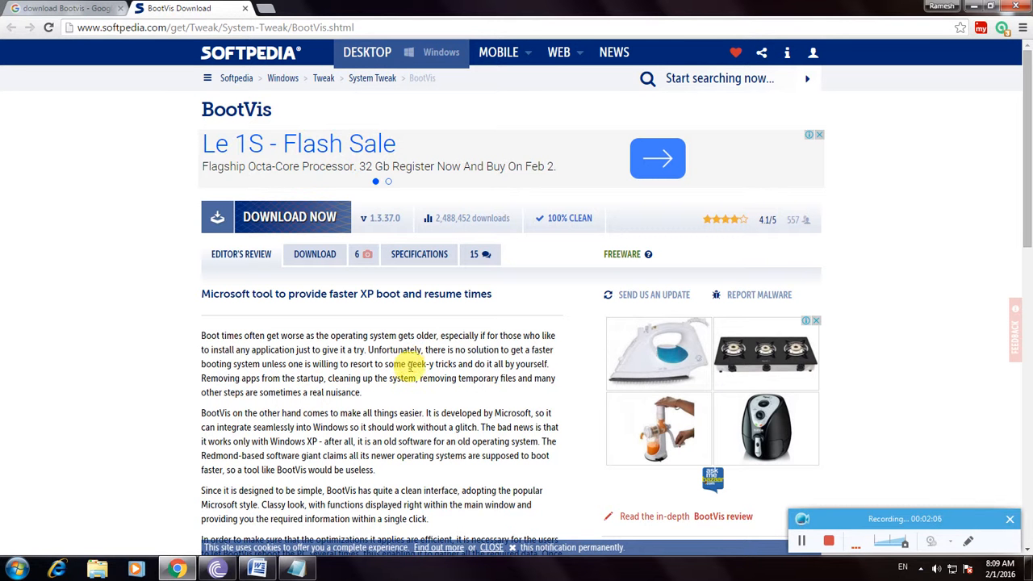
mouse_move(462, 364)
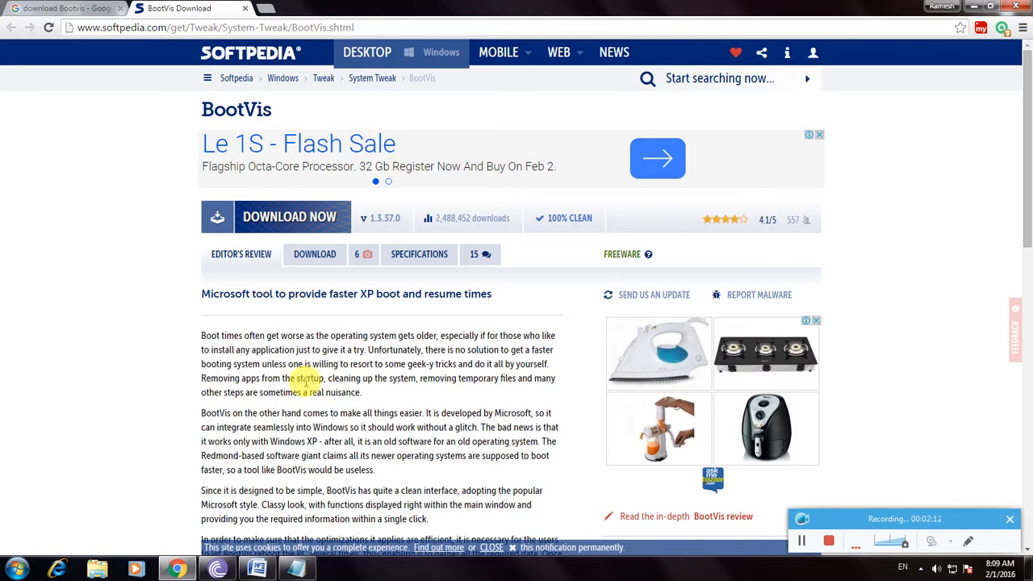
mouse_move(489, 384)
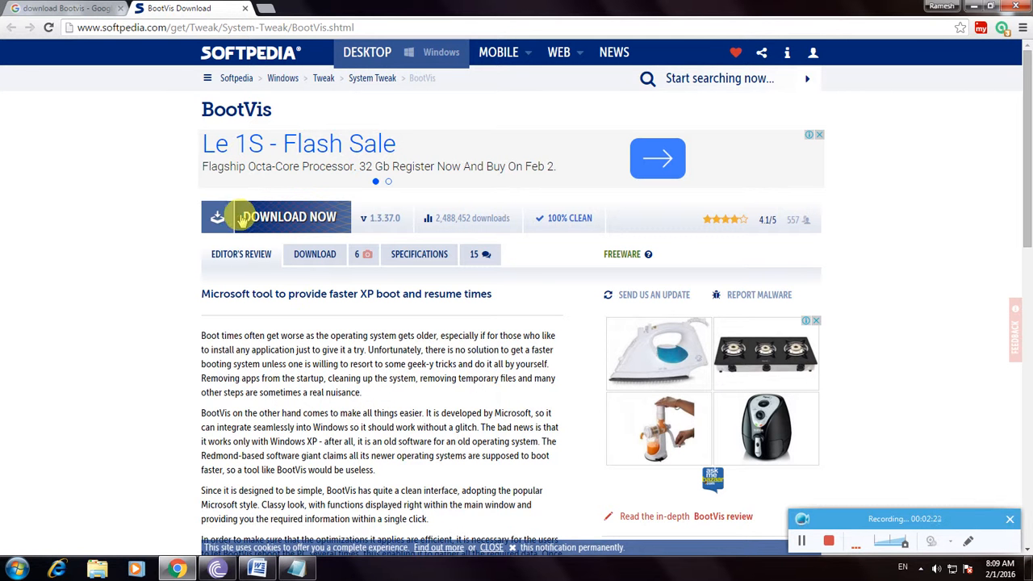
- Bring up BootVis download locations and choose Softpedia Mirror (US)
click(276, 217)
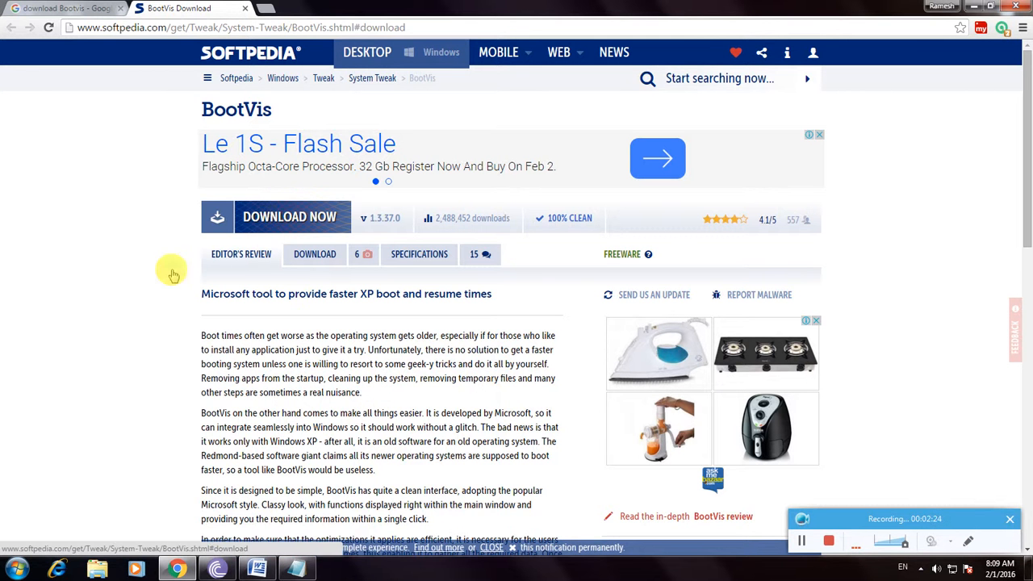
click(289, 217)
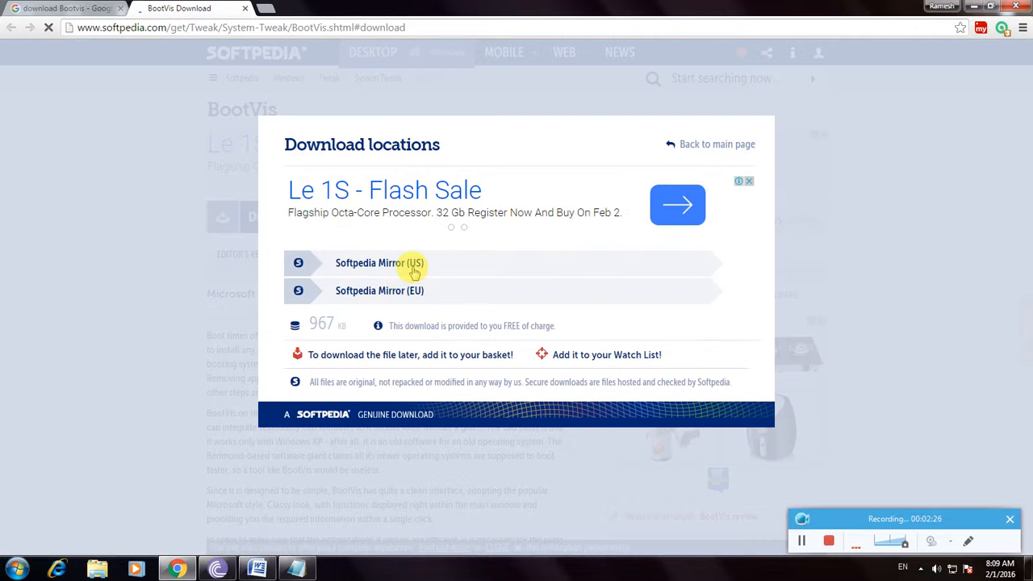
click(379, 263)
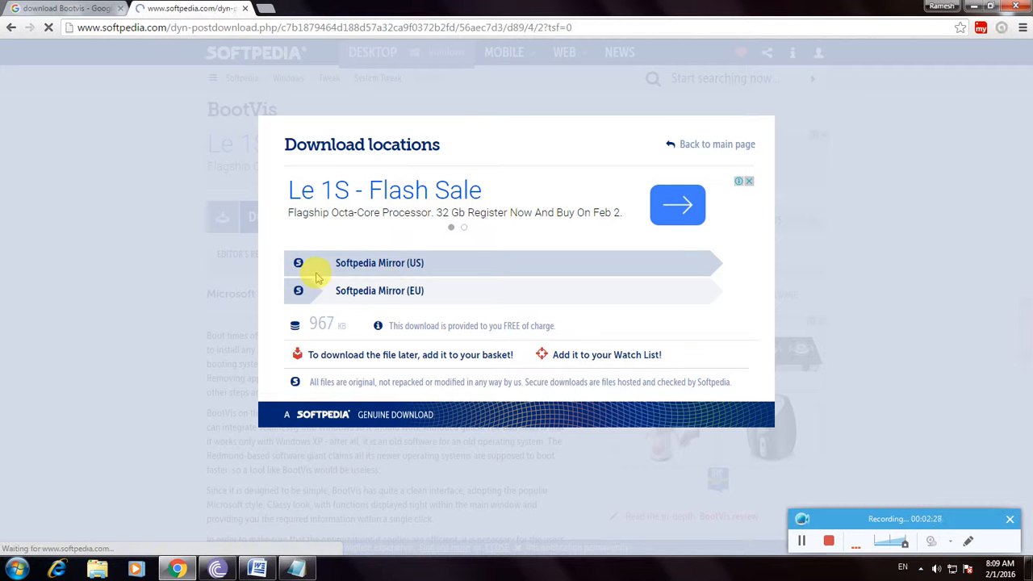
- Select Softpedia Mirror (US) again to reach the automatic download start page
click(380, 262)
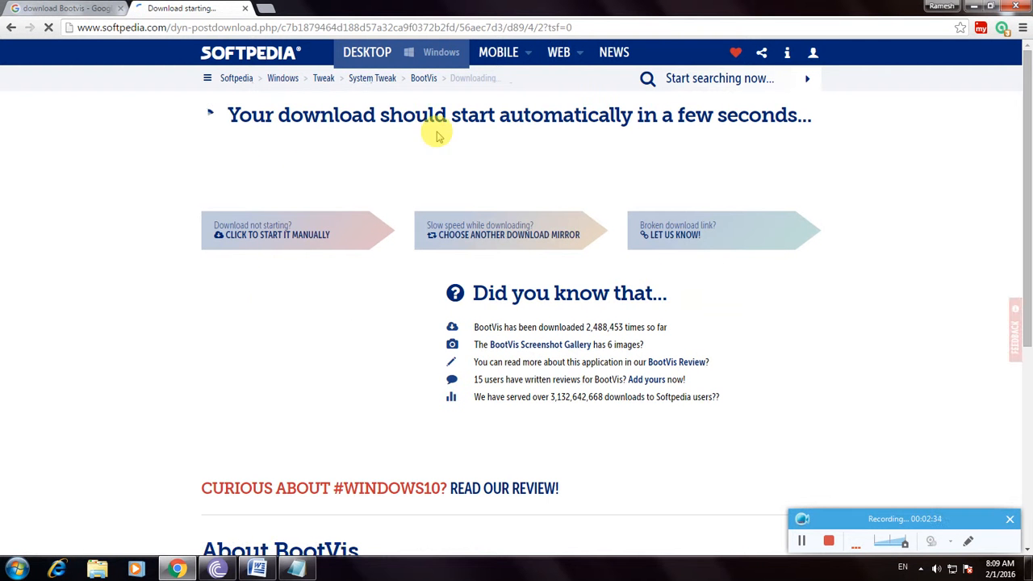
mouse_move(773, 203)
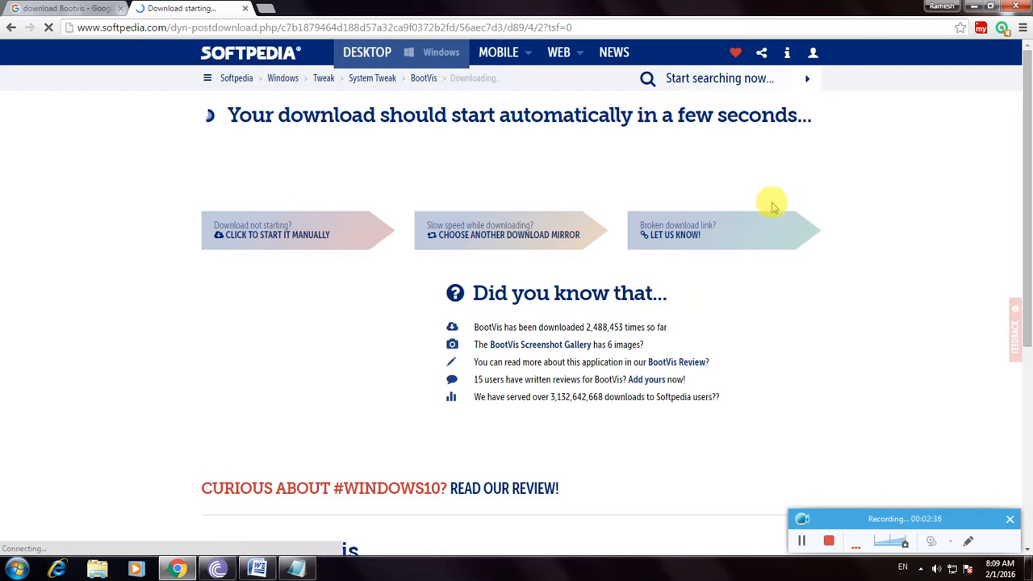